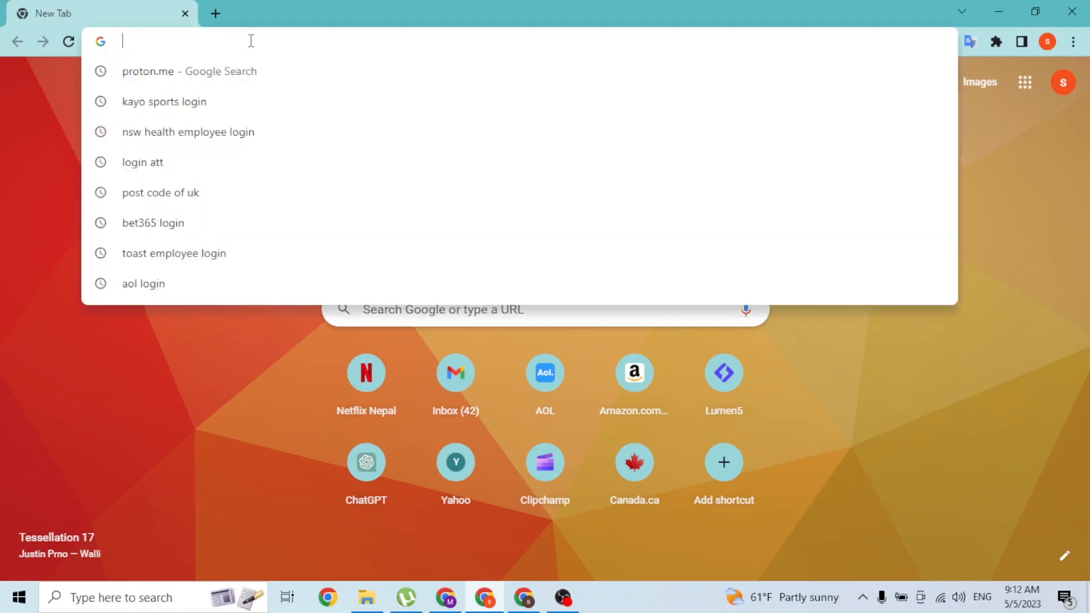
Search for proton.me and open the 'Proton — Privacy by default' result.
text(prot)
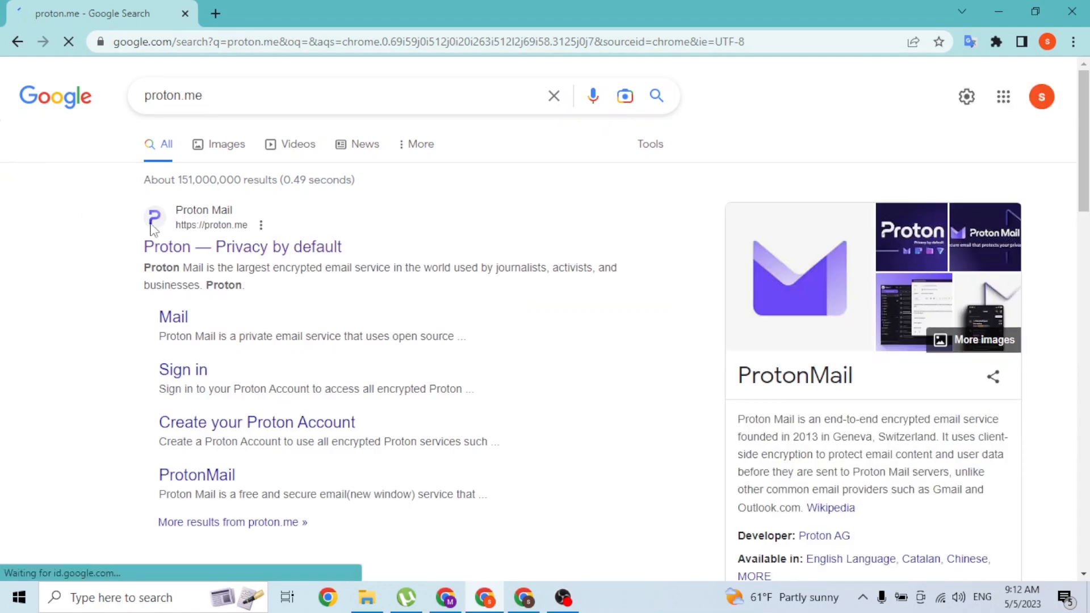
click(242, 247)
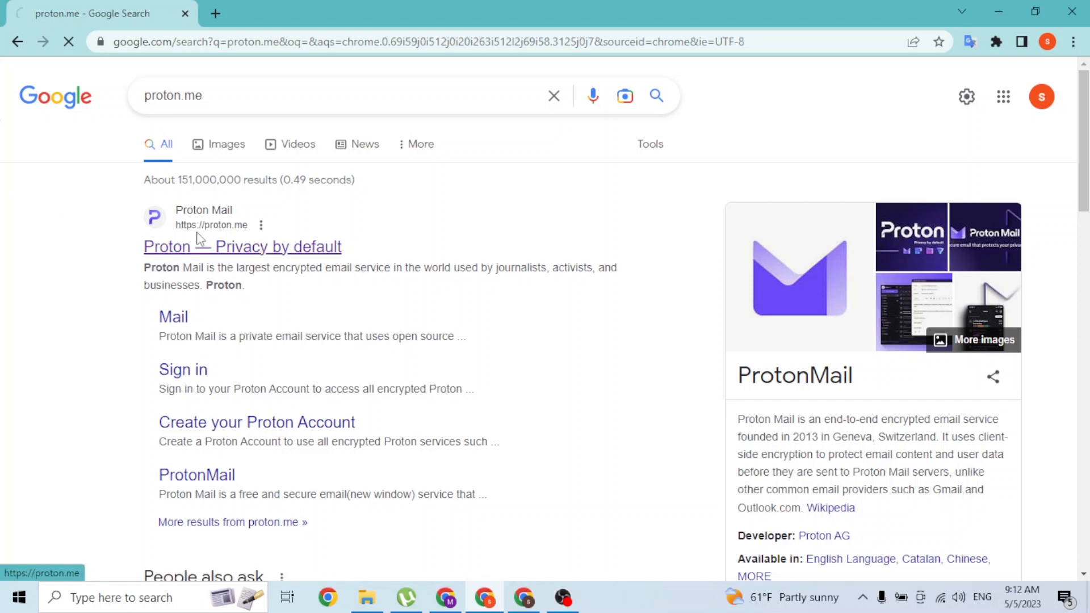
click(242, 247)
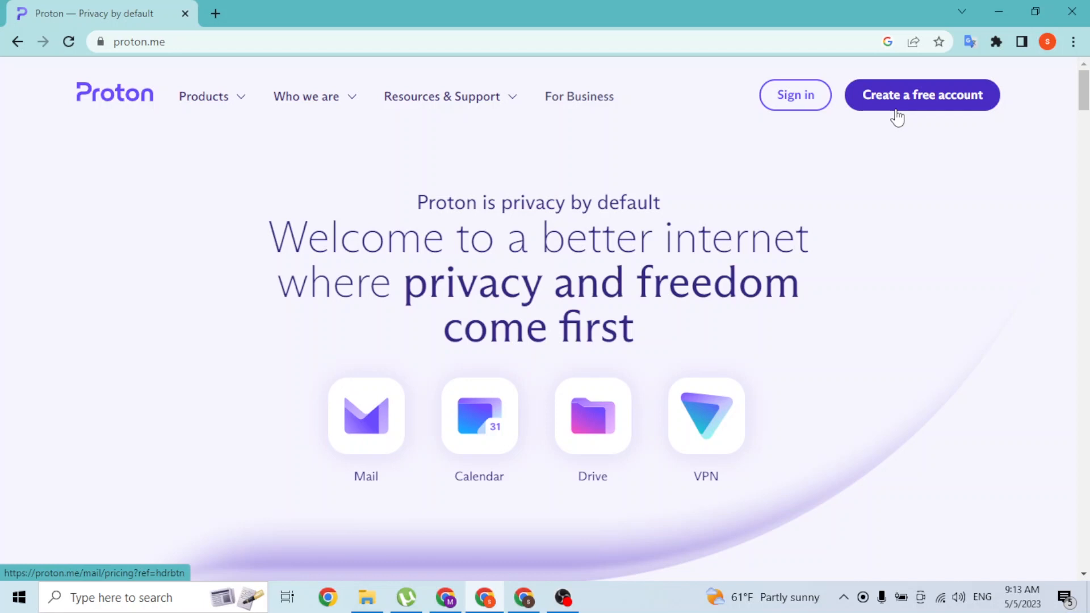
mouse_move(795, 95)
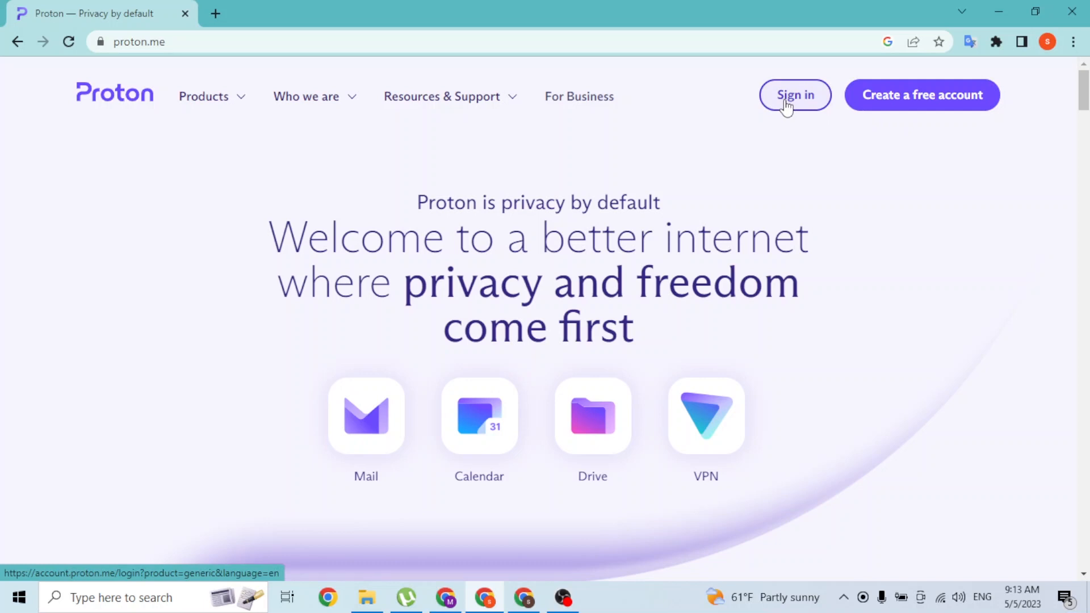
Go to the Proton Account sign-in page via 'Sign in' on the homepage.
click(795, 96)
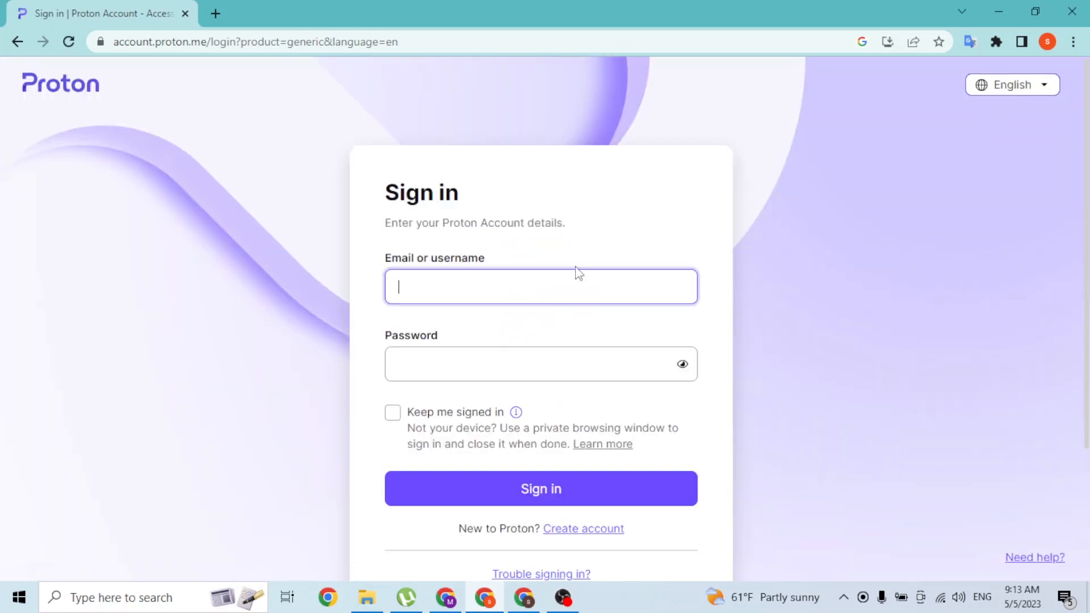
text(sudnesh)
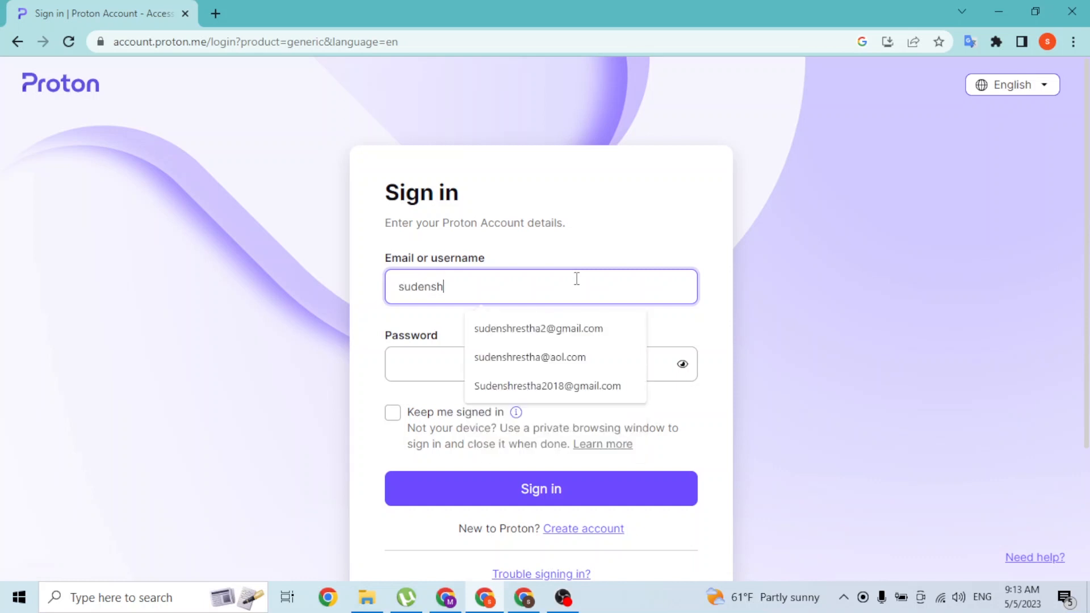
text(restha)
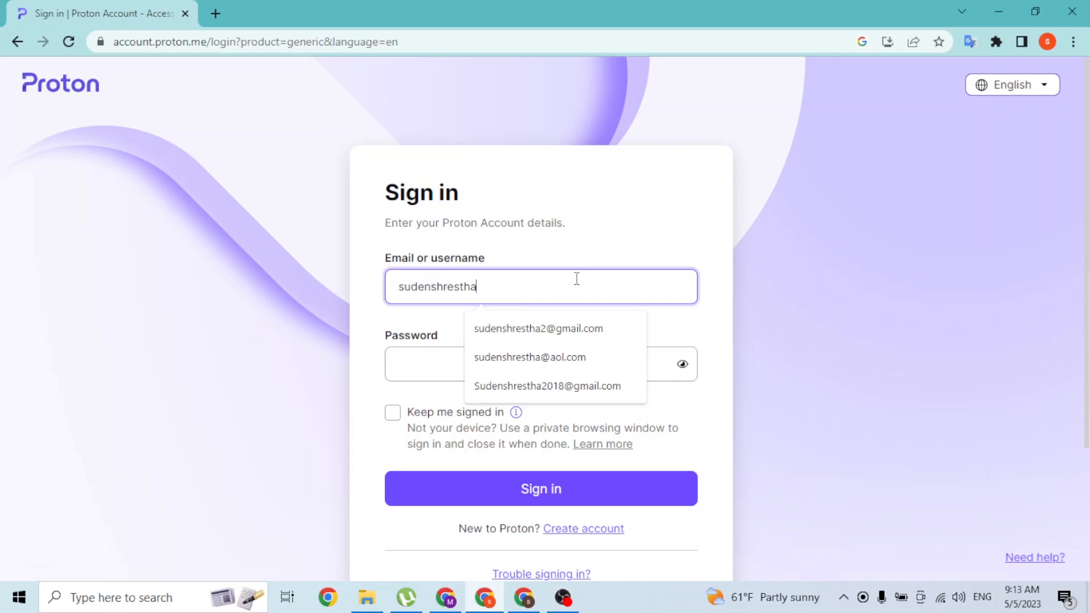
text(2gmail.com)
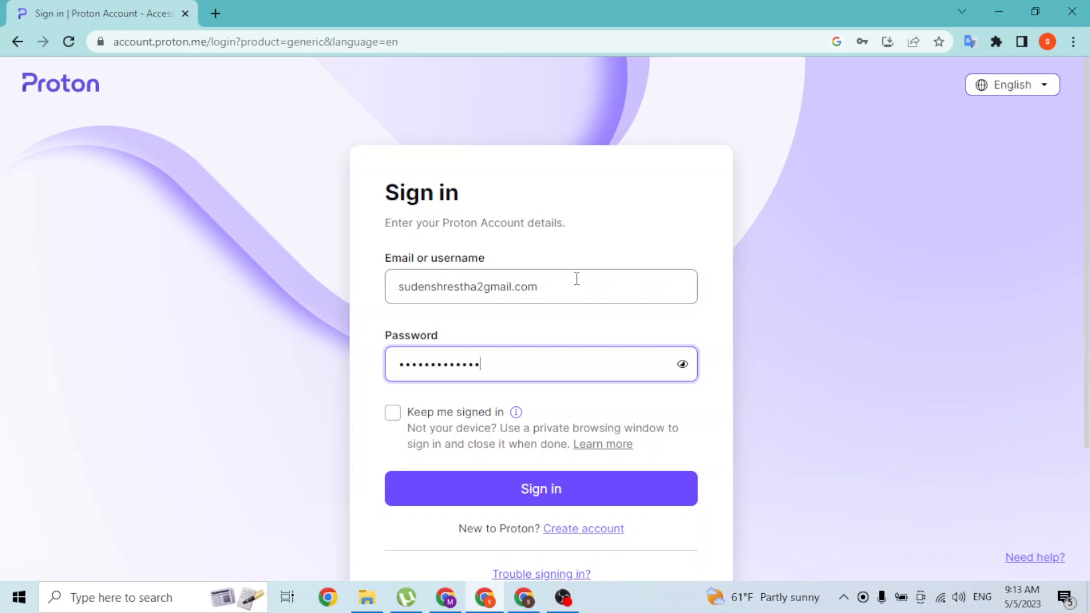
scroll(down, 3)
text(@)
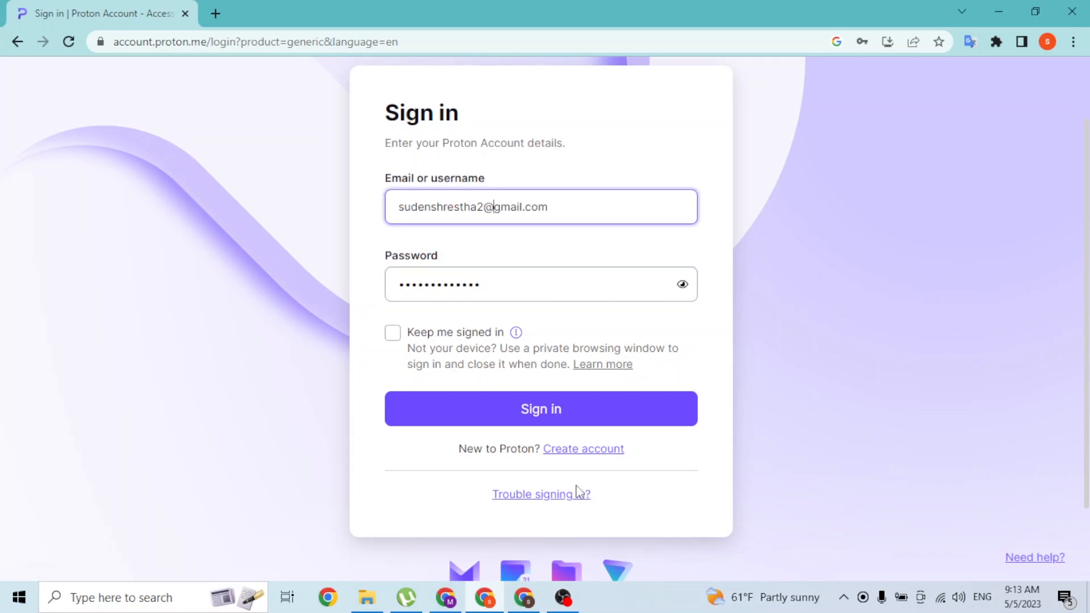
mouse_move(552, 494)
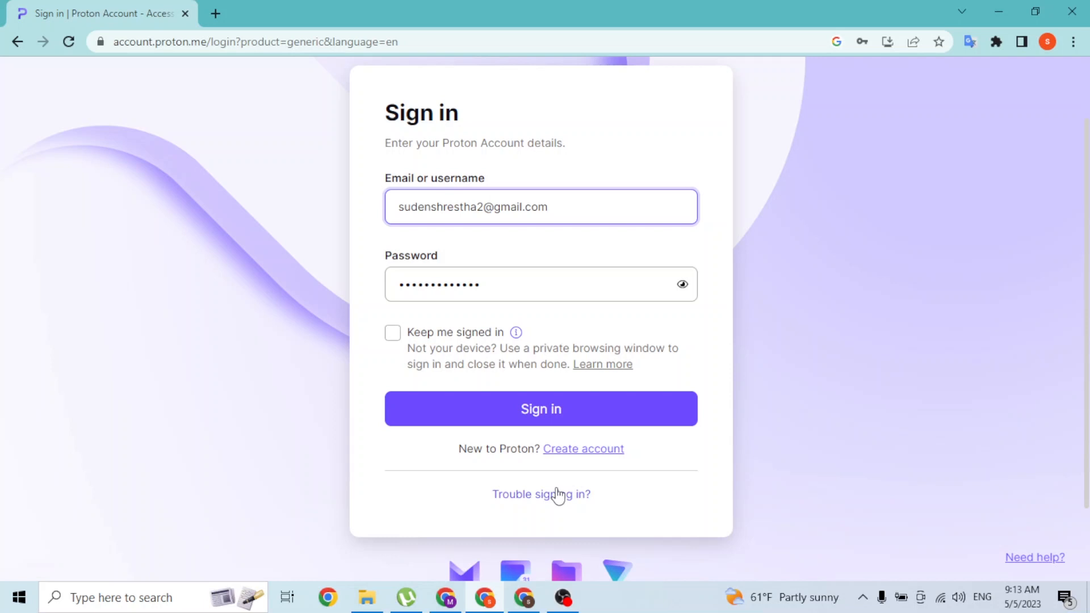
mouse_move(608, 268)
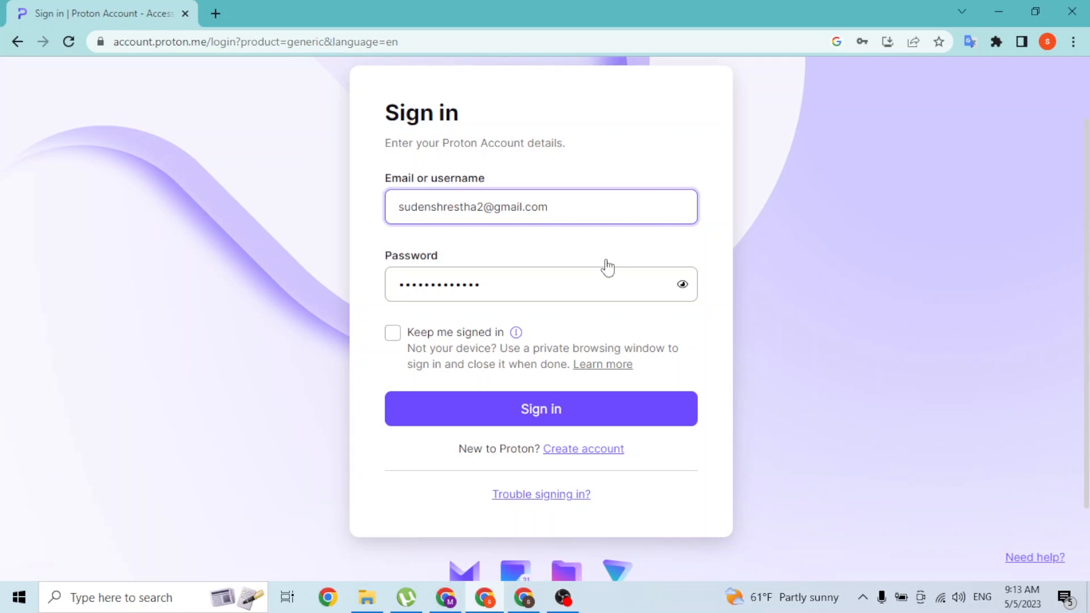